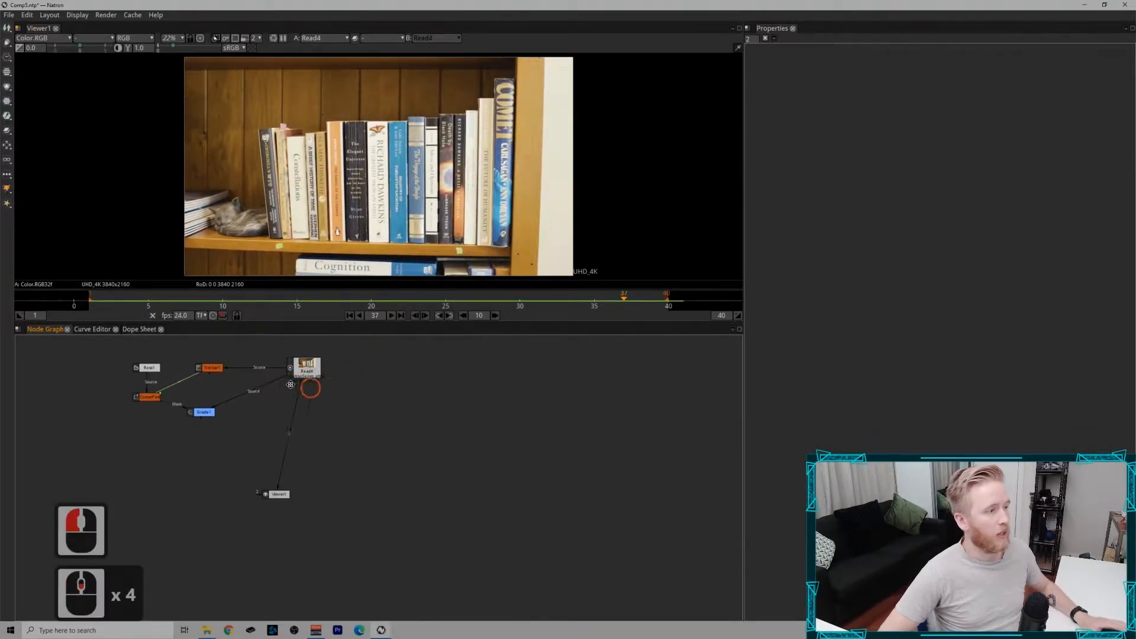
# Step: Paste a copy of the Read4 bookshelf plate as Read4_4 and feed it to Viewer1
pyautogui.press('ctrl+v')
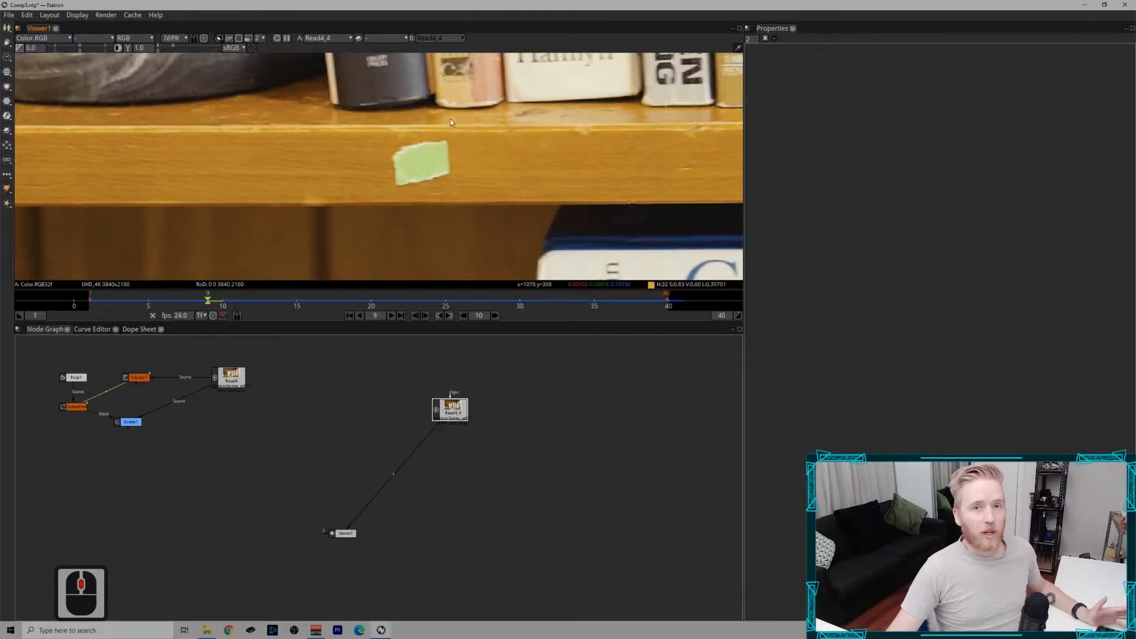
pyautogui.moveTo(201, 209)
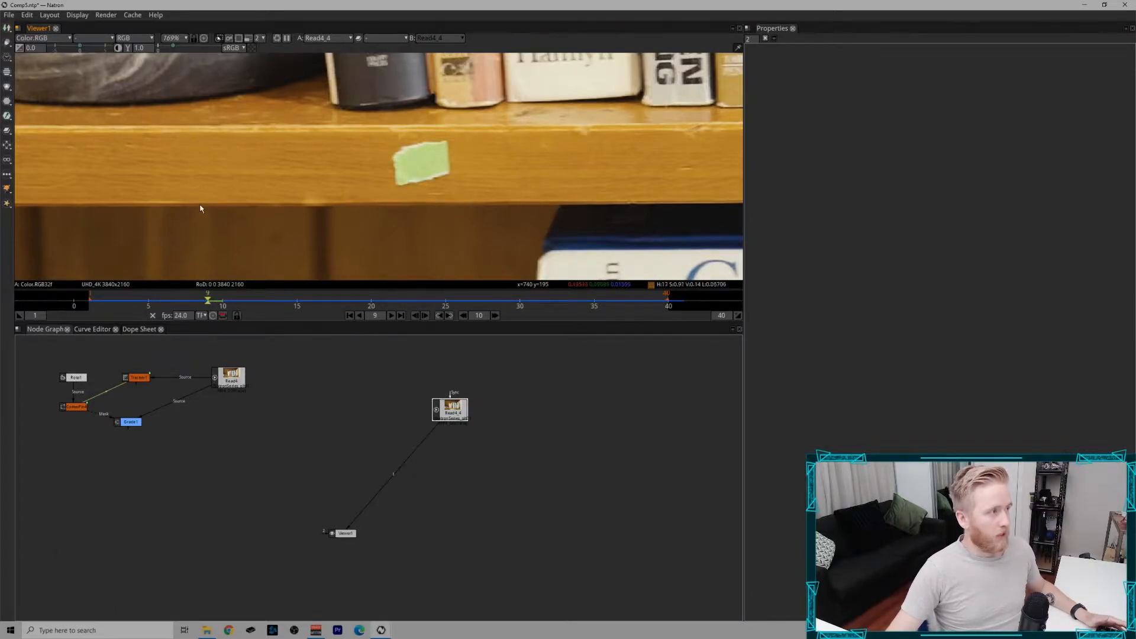
pyautogui.moveTo(438, 120)
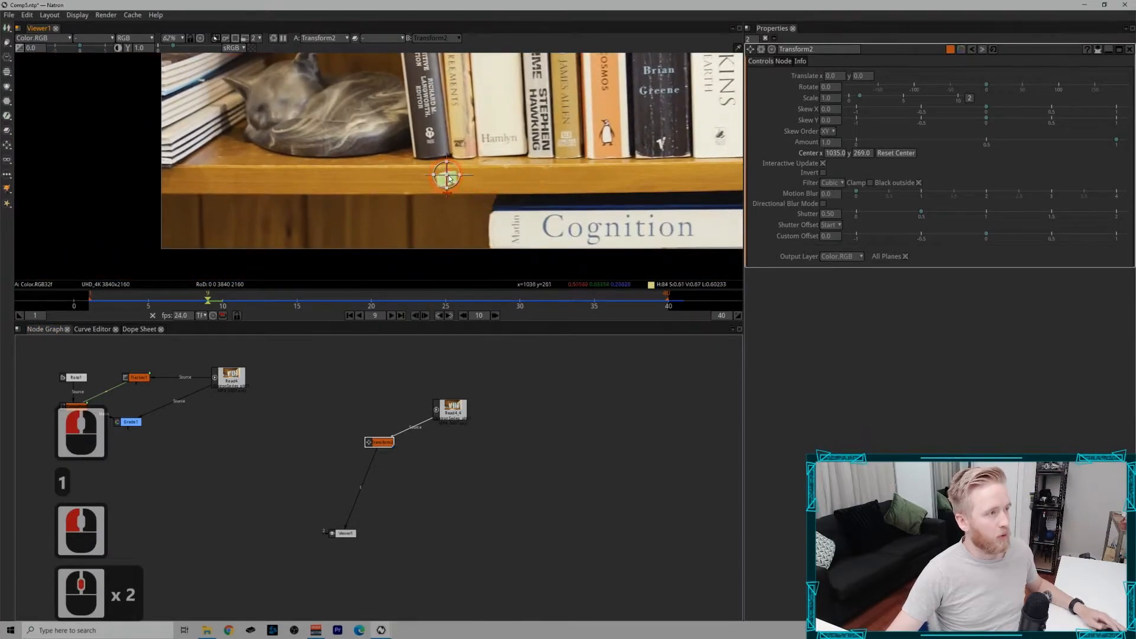
# Step: Centre a Transform on the shelf edge and translate the copied plate about 183.6, 10.86
pyautogui.moveTo(448, 176); pyautogui.dragTo(432, 179)
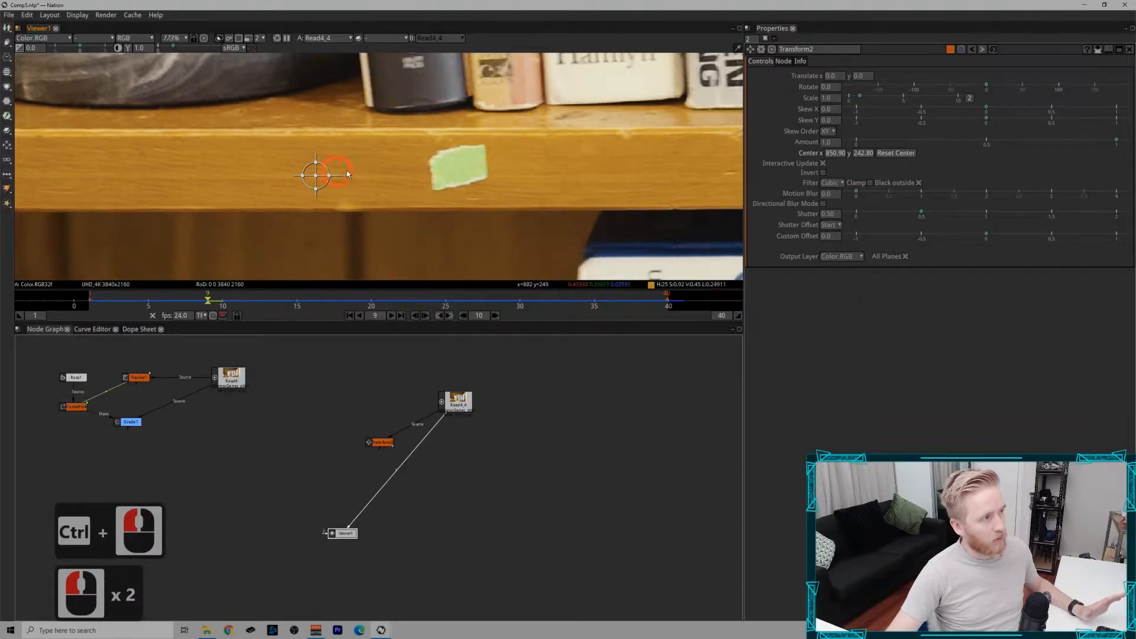
pyautogui.moveTo(323, 174); pyautogui.dragTo(458, 167)
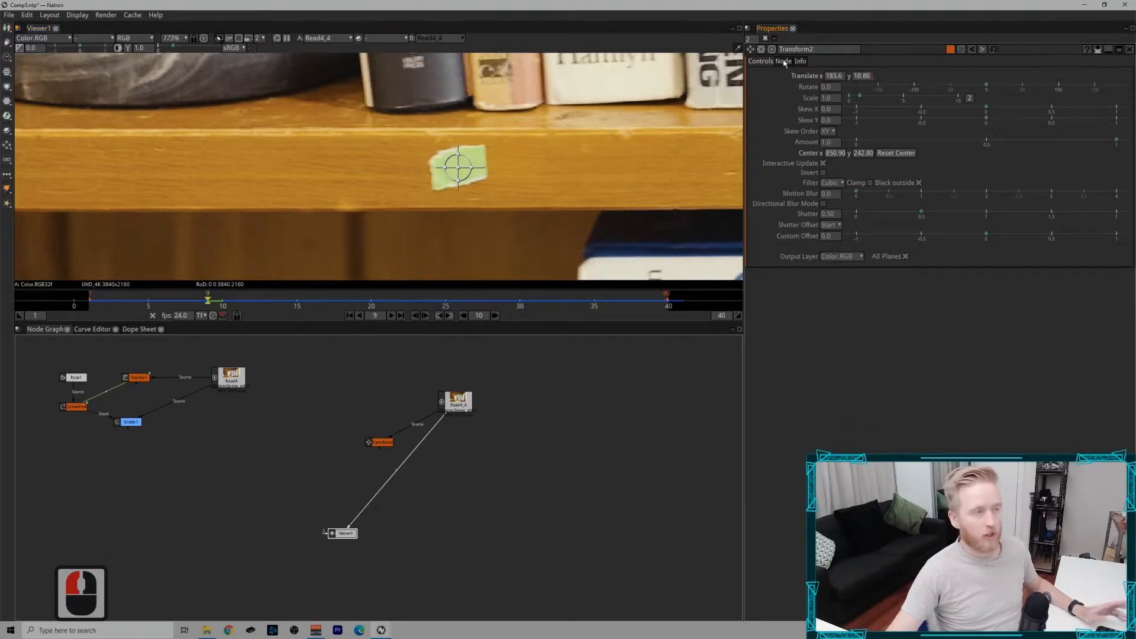
pyautogui.click(375, 441)
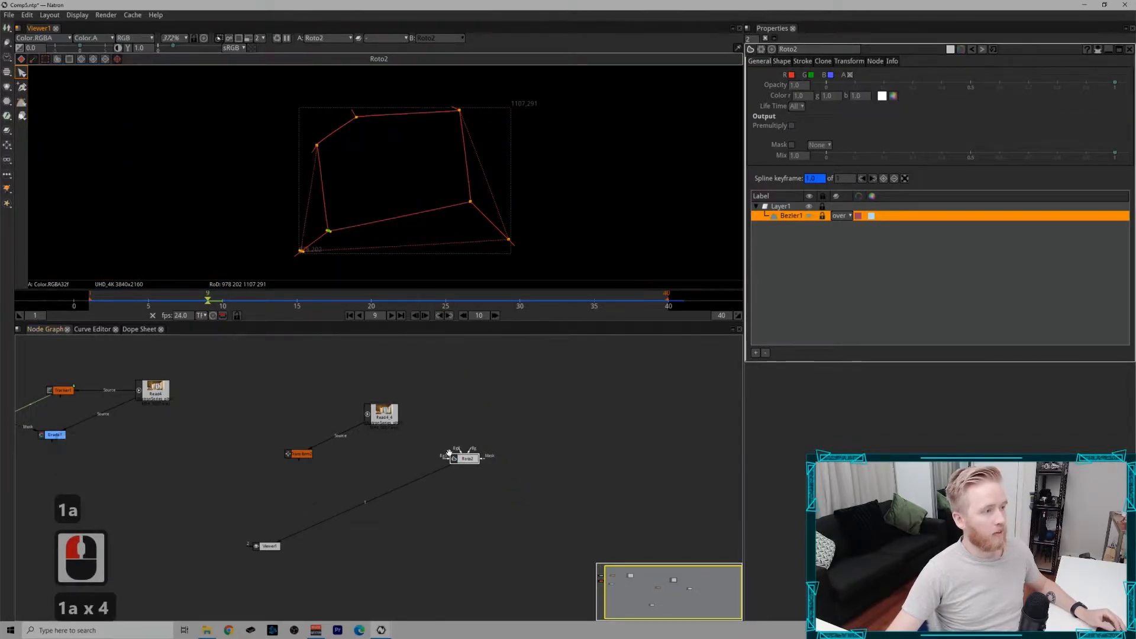
# Step: Draw a four-point Roto bezier around the green marker and reshape its points
pyautogui.click(824, 75)
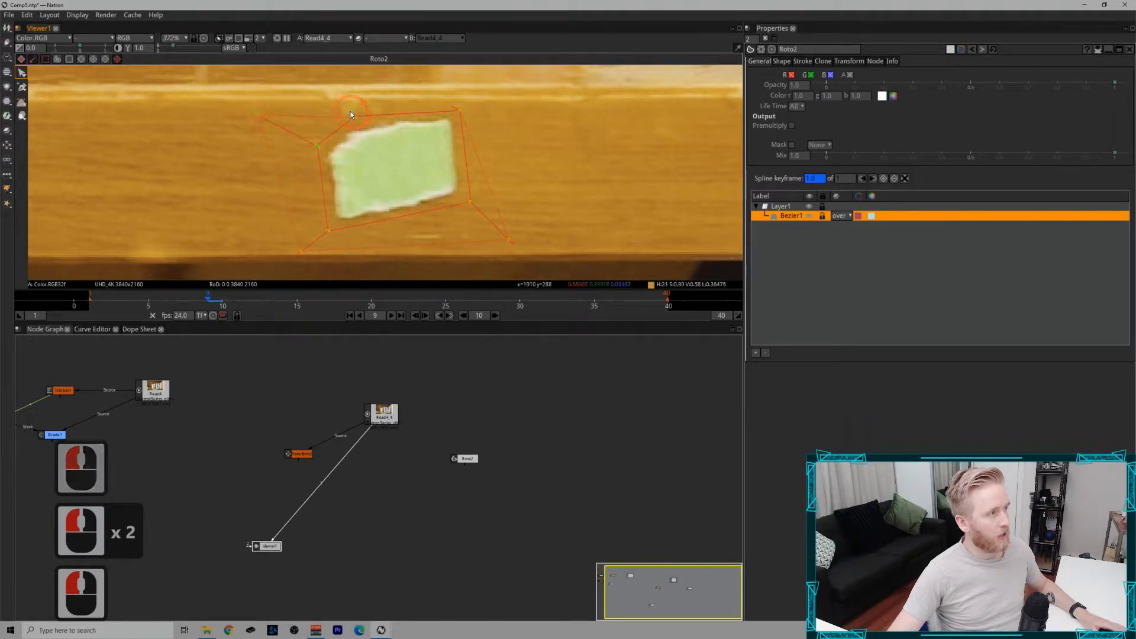
pyautogui.moveTo(351, 113); pyautogui.dragTo(455, 101)
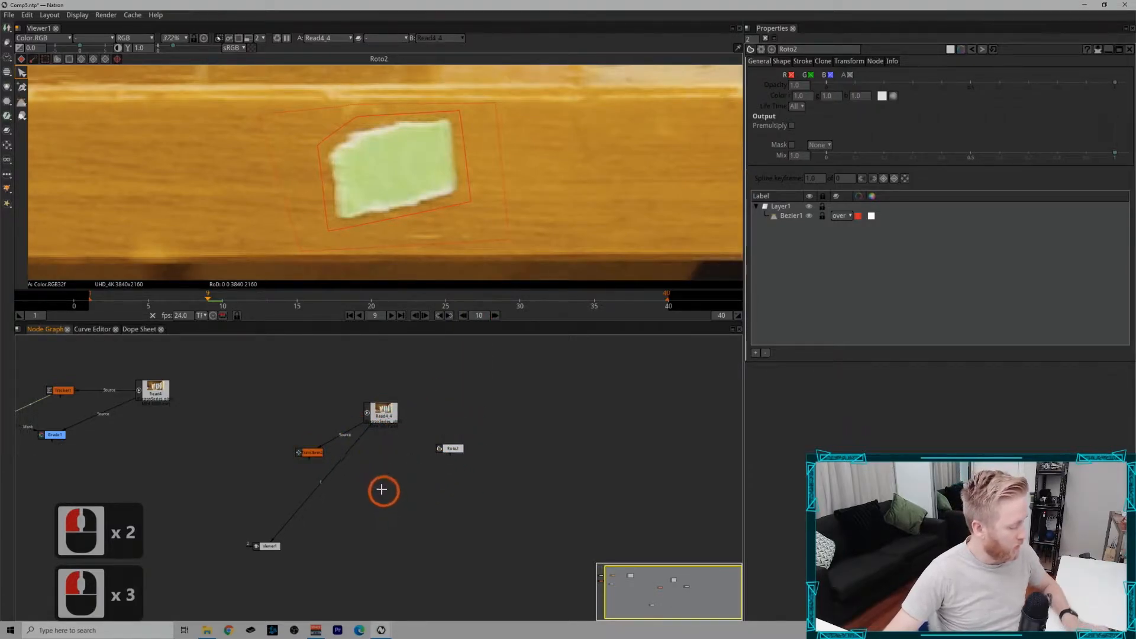
# Step: Add a KeyMix node via 'keym' joining plate B, patch A and the Roto2 mask
pyautogui.write('keym')
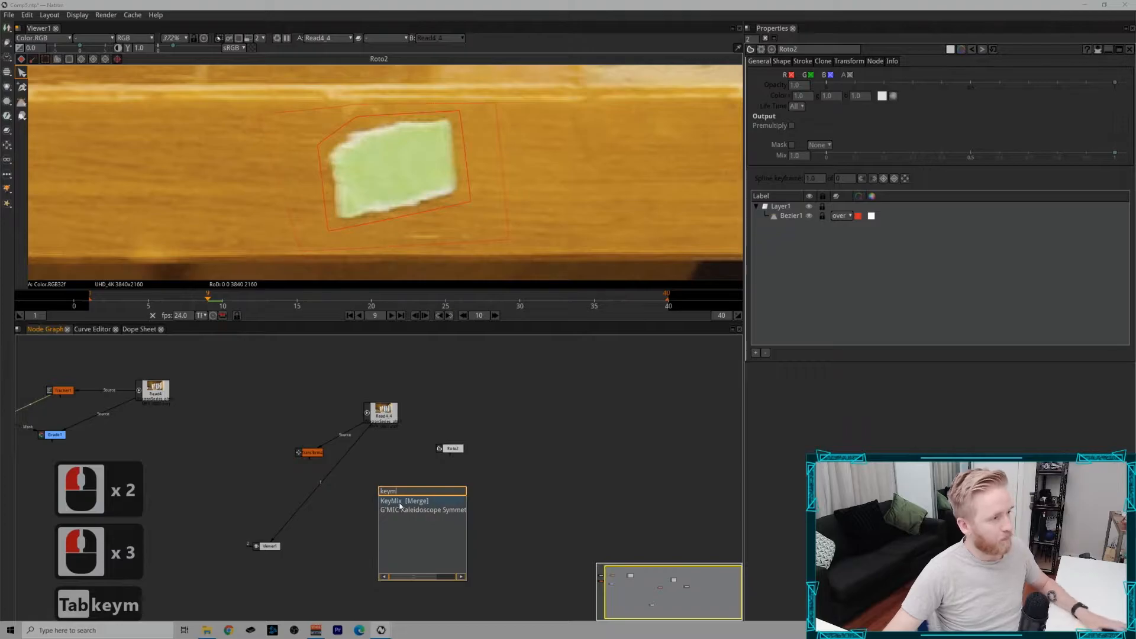
pyautogui.click(403, 501)
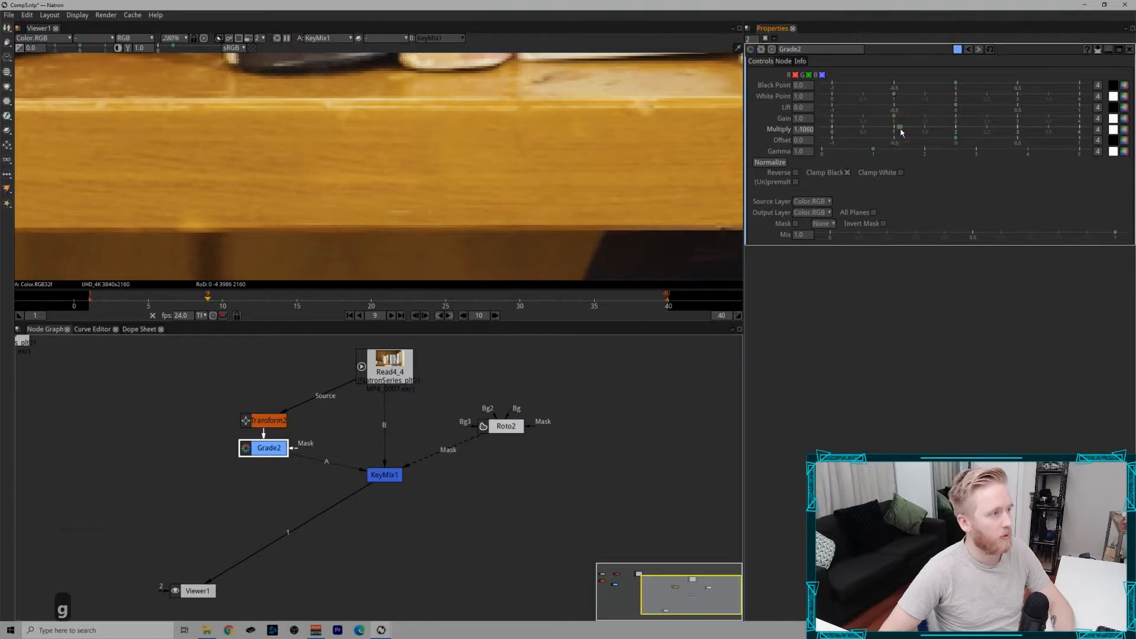
# Step: Raise Grade2 Multiply to about 1.12, nudge Gamma, and check the clean shelf
pyautogui.moveTo(893, 129); pyautogui.dragTo(903, 127)
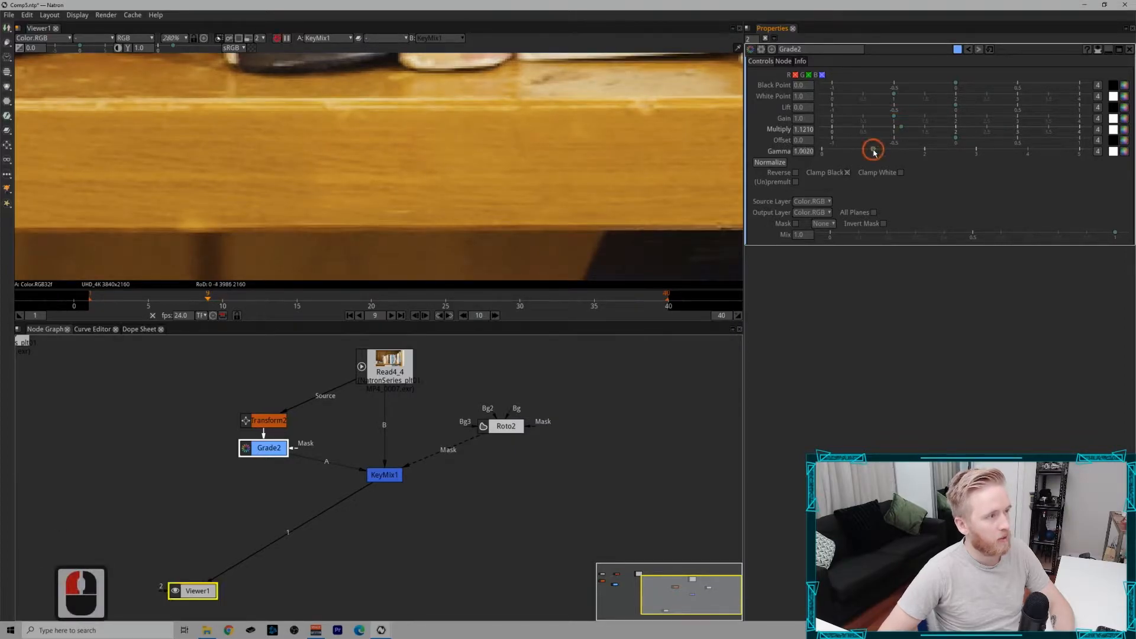
pyautogui.moveTo(873, 151); pyautogui.dragTo(875, 149)
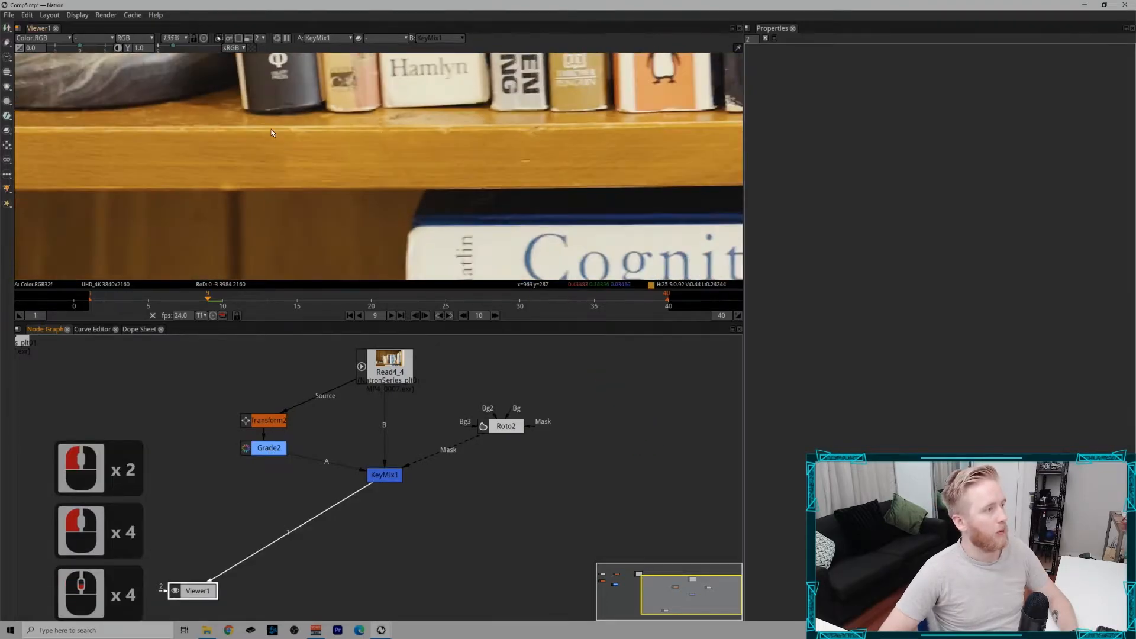
pyautogui.click(268, 447)
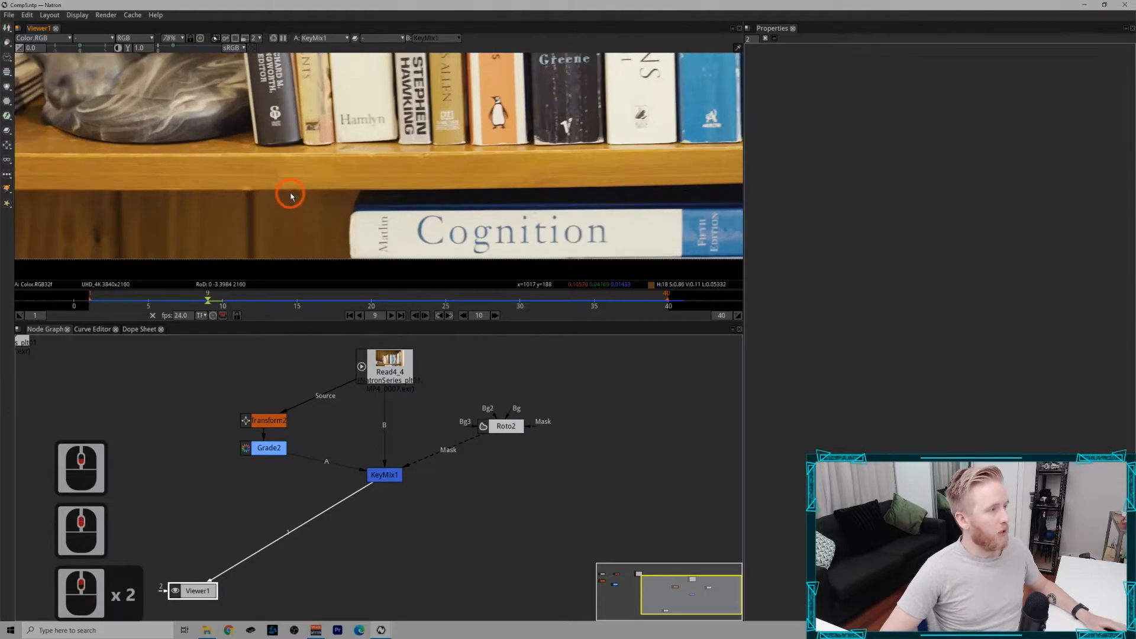
pyautogui.moveTo(310, 142)
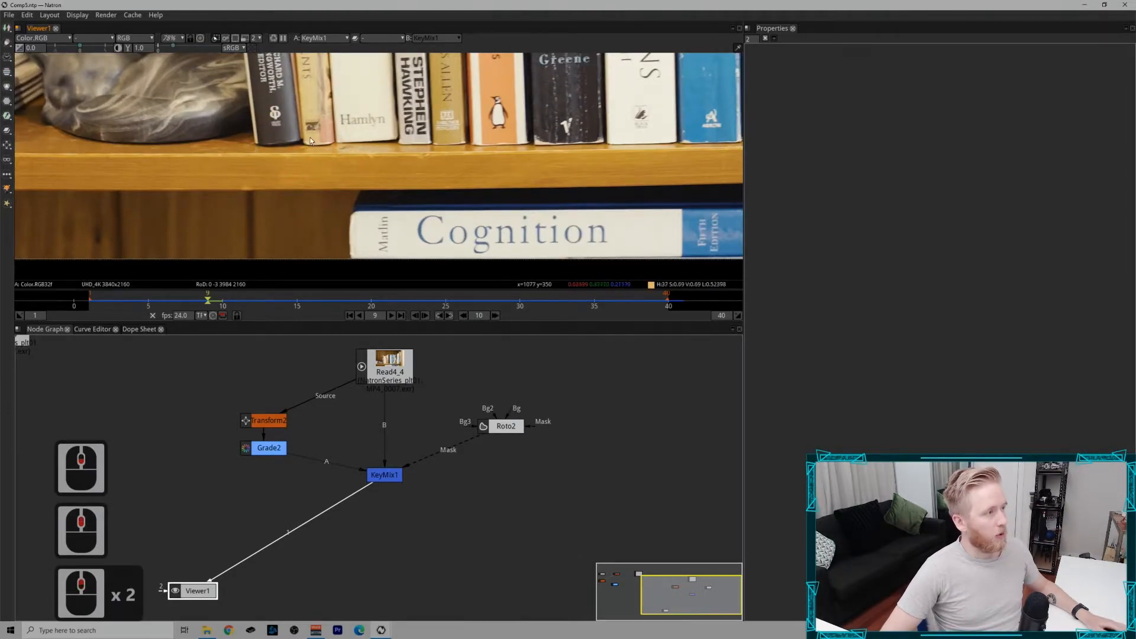
pyautogui.click(393, 315)
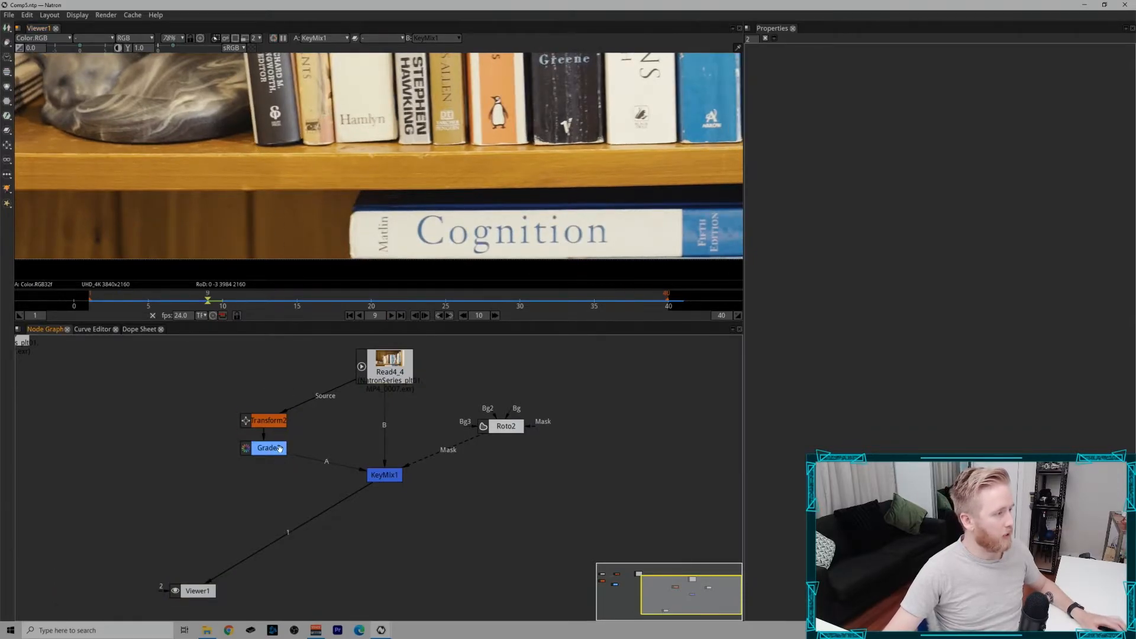
# Step: Insert a FrameHold after Grade2 with First Frame set to 9
pyautogui.press('Tab')
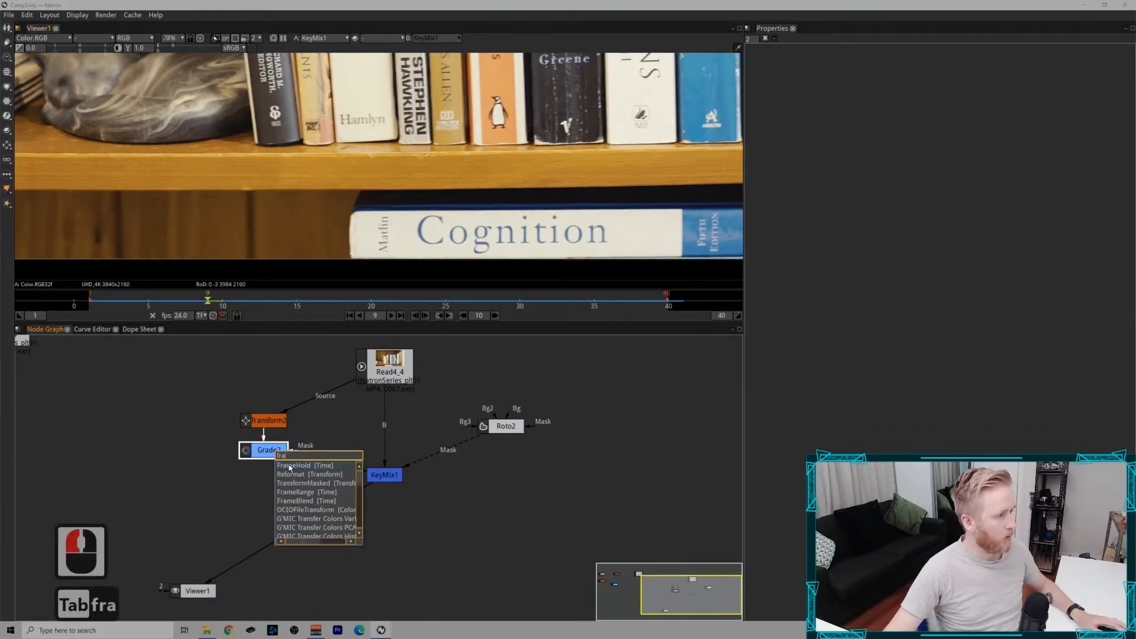
pyautogui.click(295, 465)
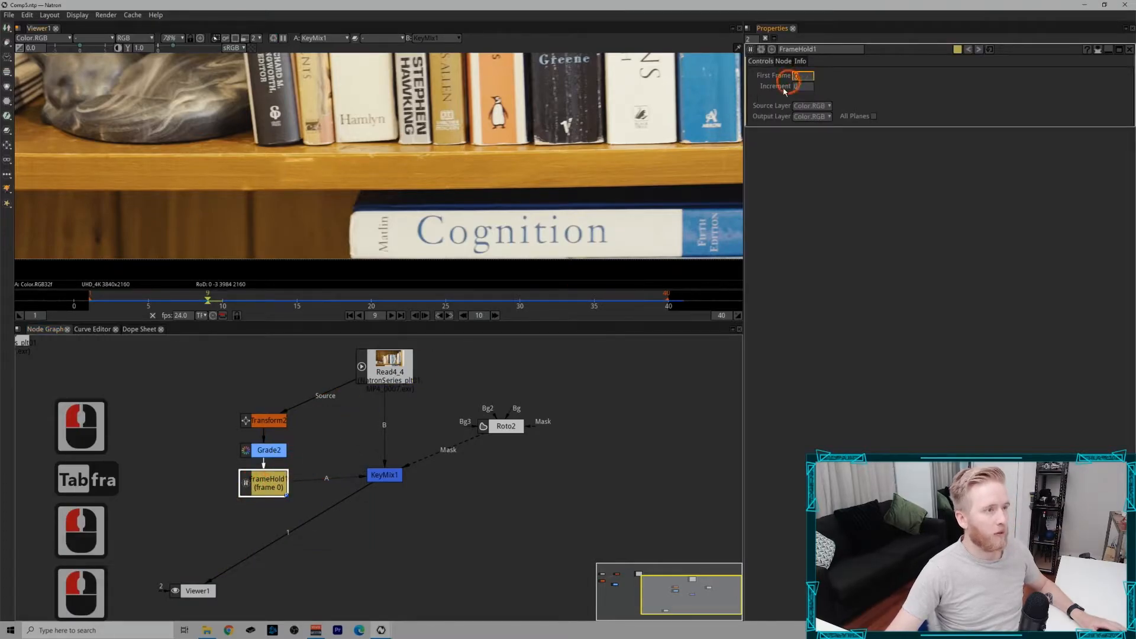
pyautogui.write('9')
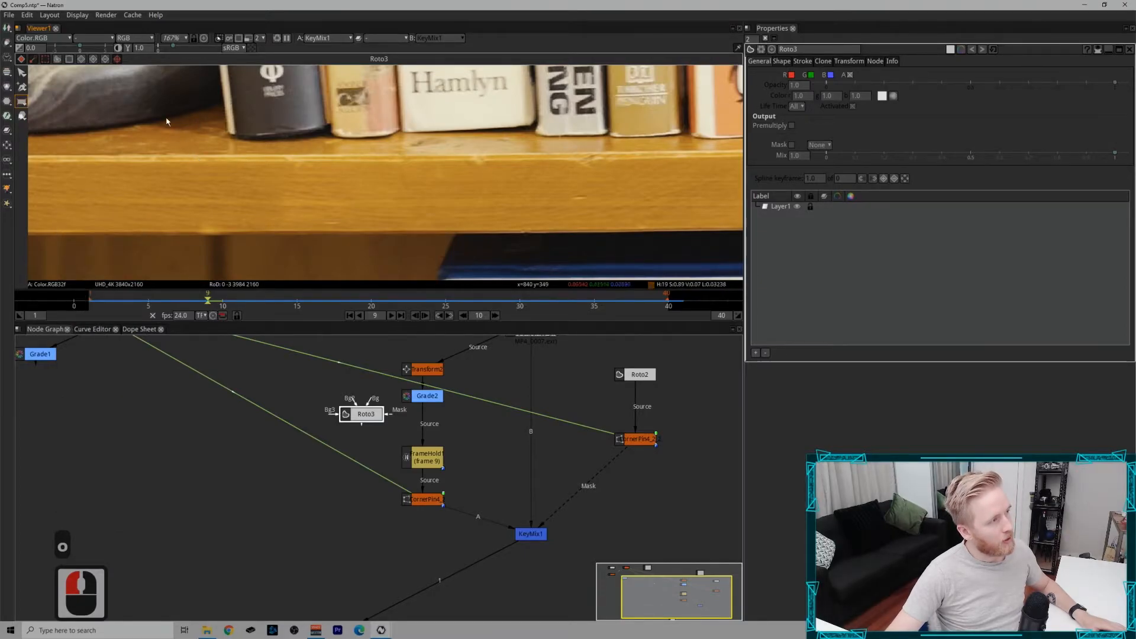
# Step: Draw a rectangle mask over the shelf in Roto3 and soften it with Blur1 Size
pyautogui.moveTo(158, 114); pyautogui.dragTo(320, 274)
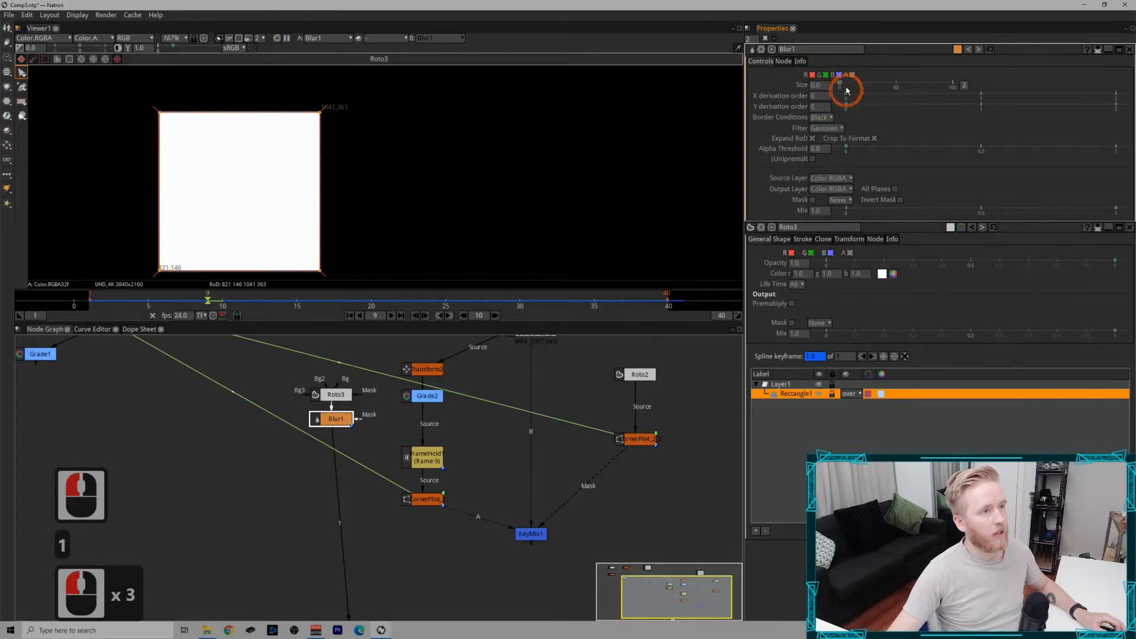
pyautogui.moveTo(839, 85); pyautogui.dragTo(867, 84)
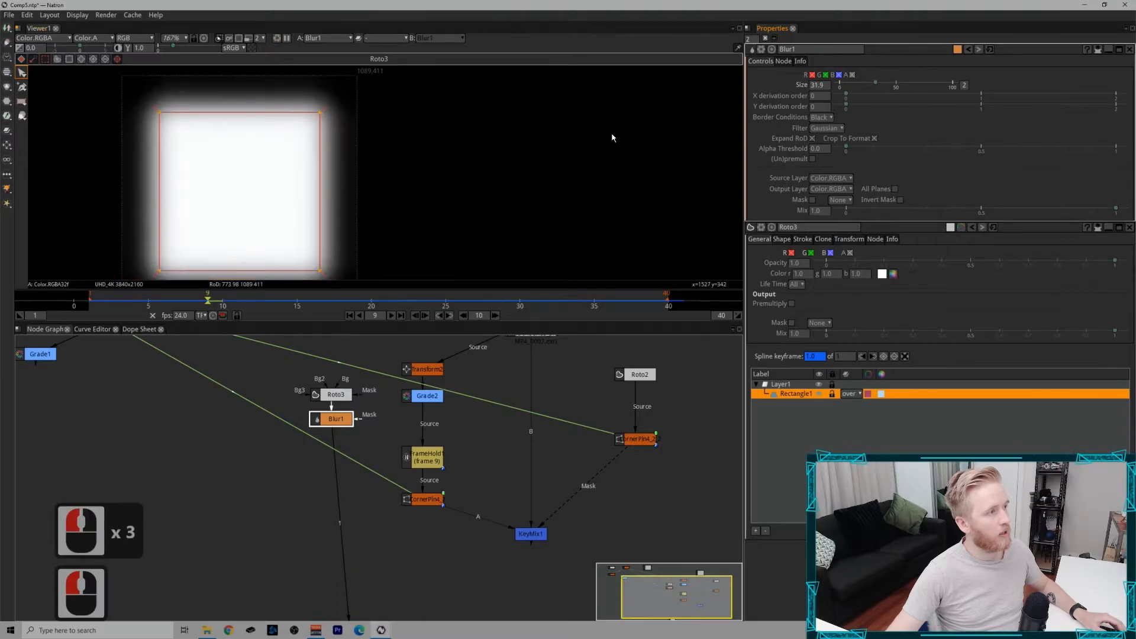
pyautogui.moveTo(873, 84); pyautogui.dragTo(880, 85)
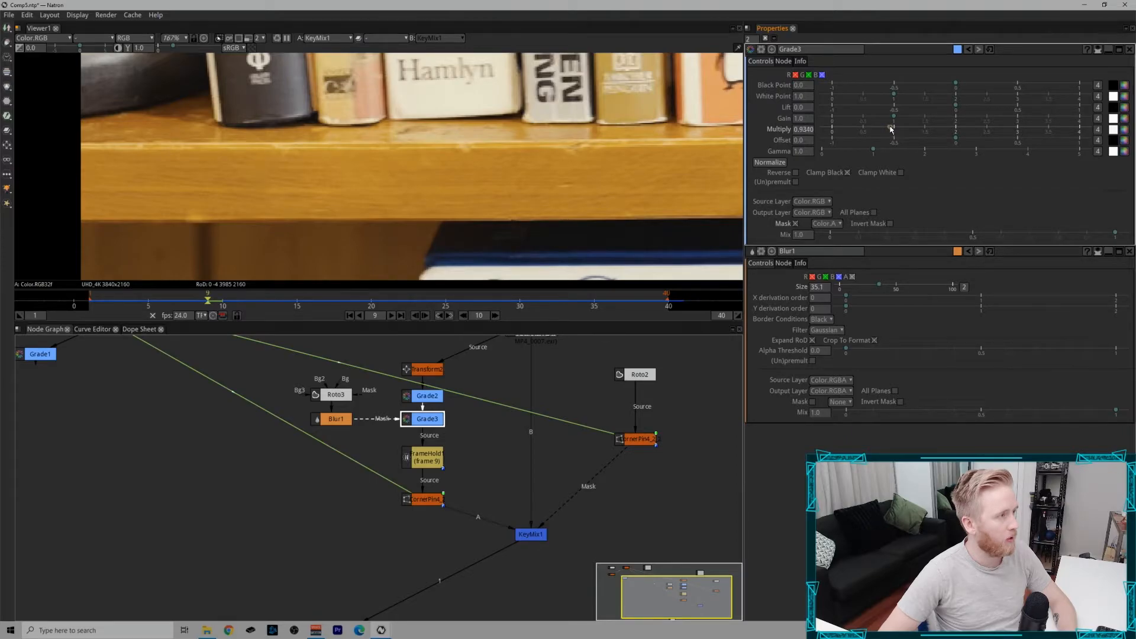
# Step: Tweak Grade3 Multiply and Gamma so the masked patch blends with the shelf
pyautogui.moveTo(890, 129); pyautogui.dragTo(875, 150)
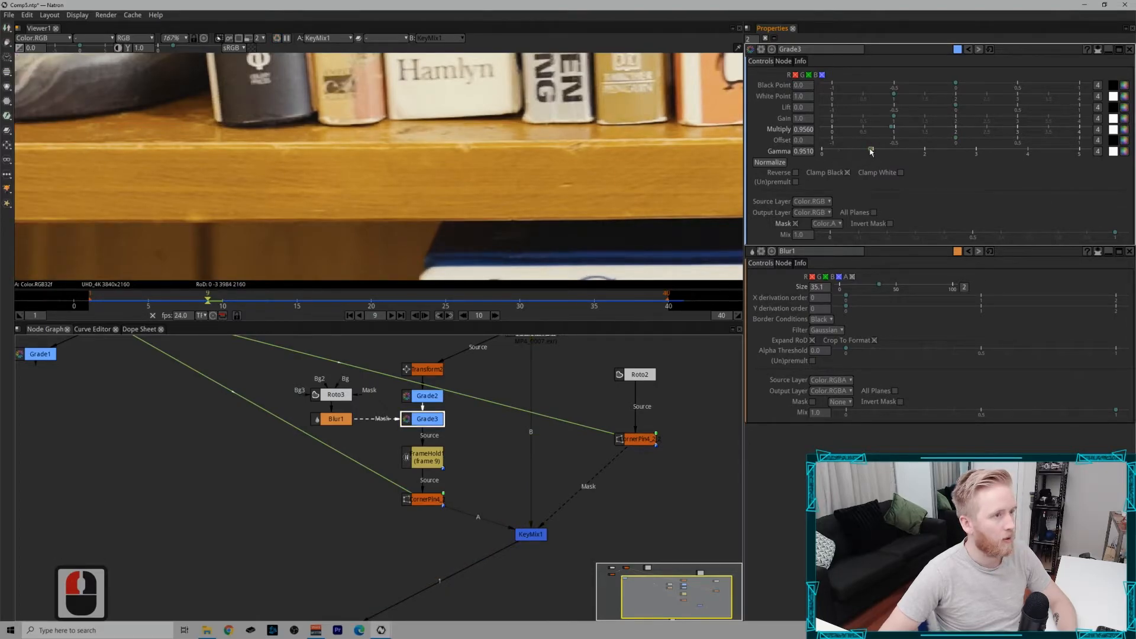
pyautogui.moveTo(870, 152); pyautogui.dragTo(893, 130)
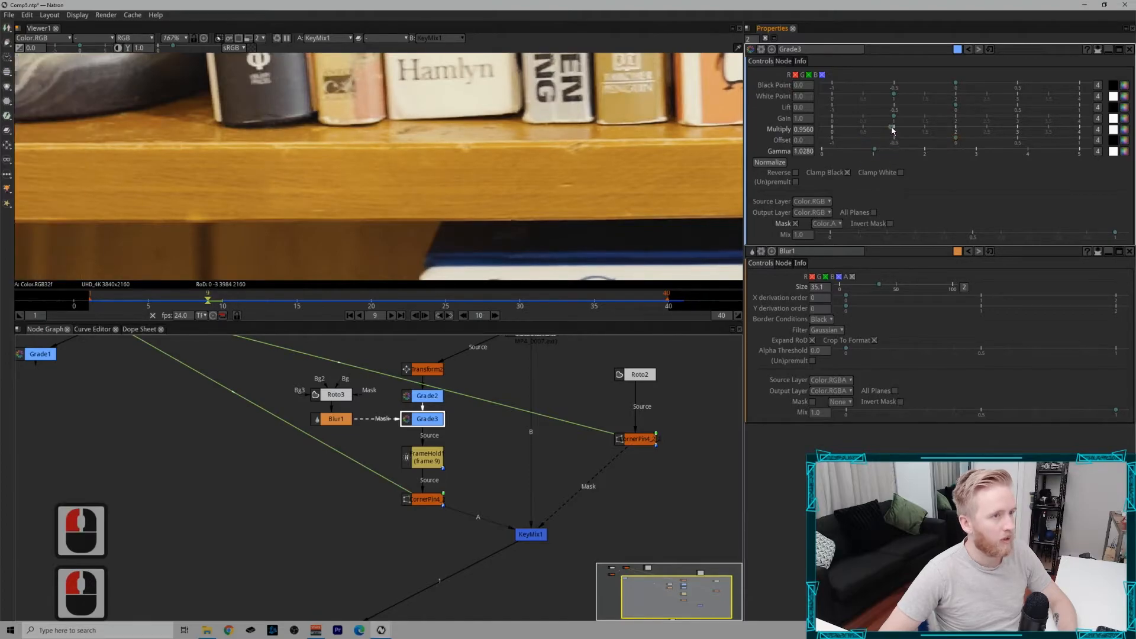
pyautogui.moveTo(893, 129); pyautogui.dragTo(888, 126)
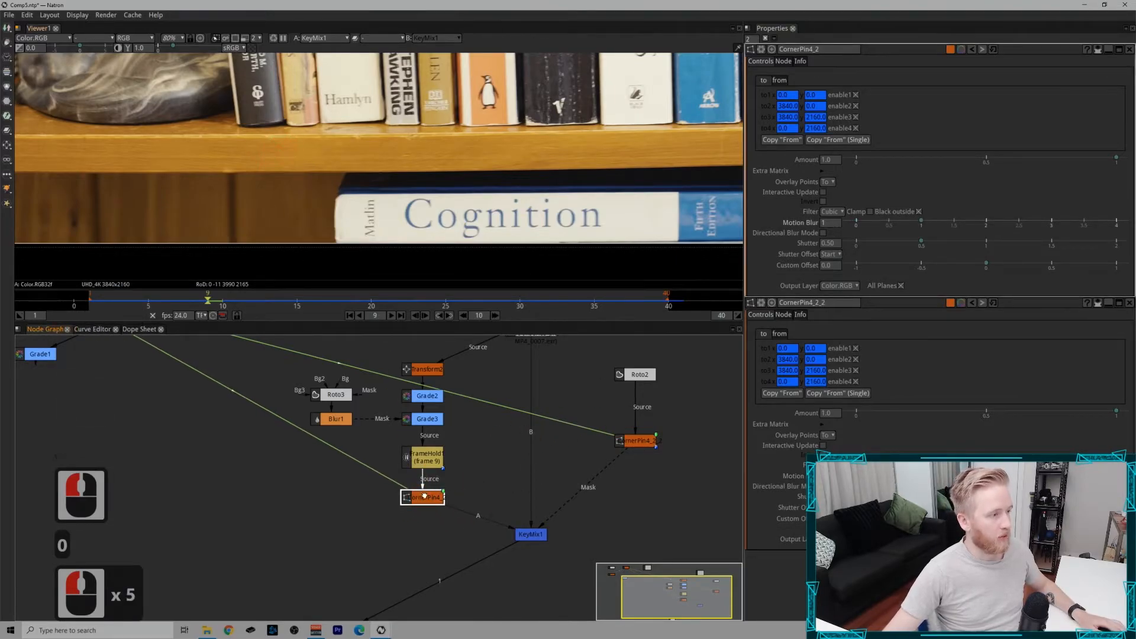
# Step: Review CornerPin4_2's settings, then view the KeyMix1 composite of the patched shelf
pyautogui.click(530, 534)
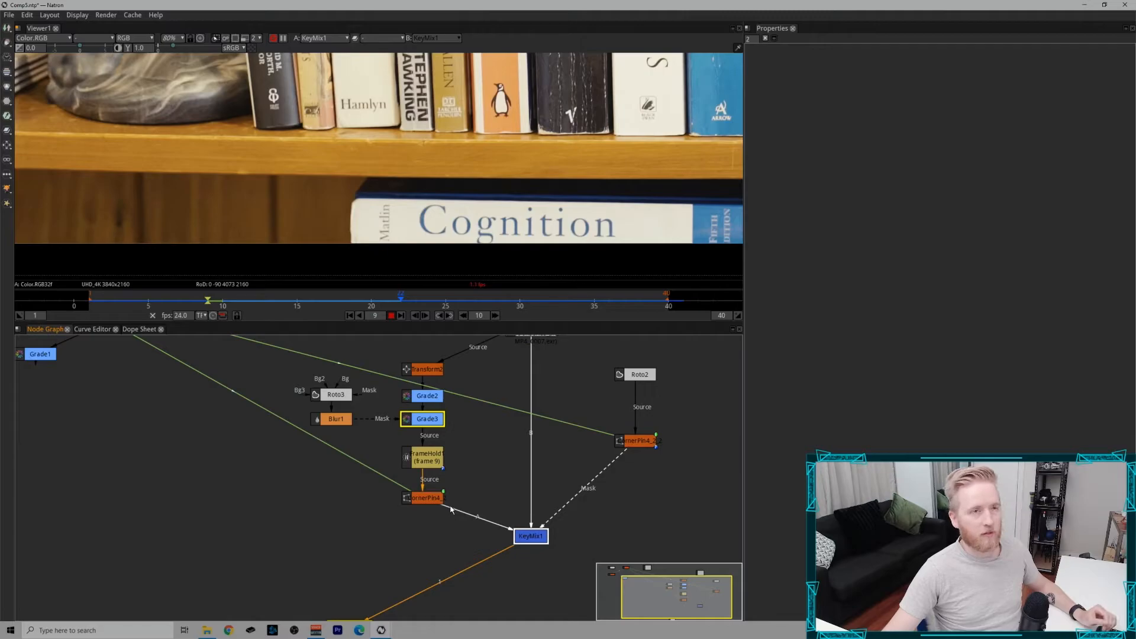
pyautogui.click(426, 498)
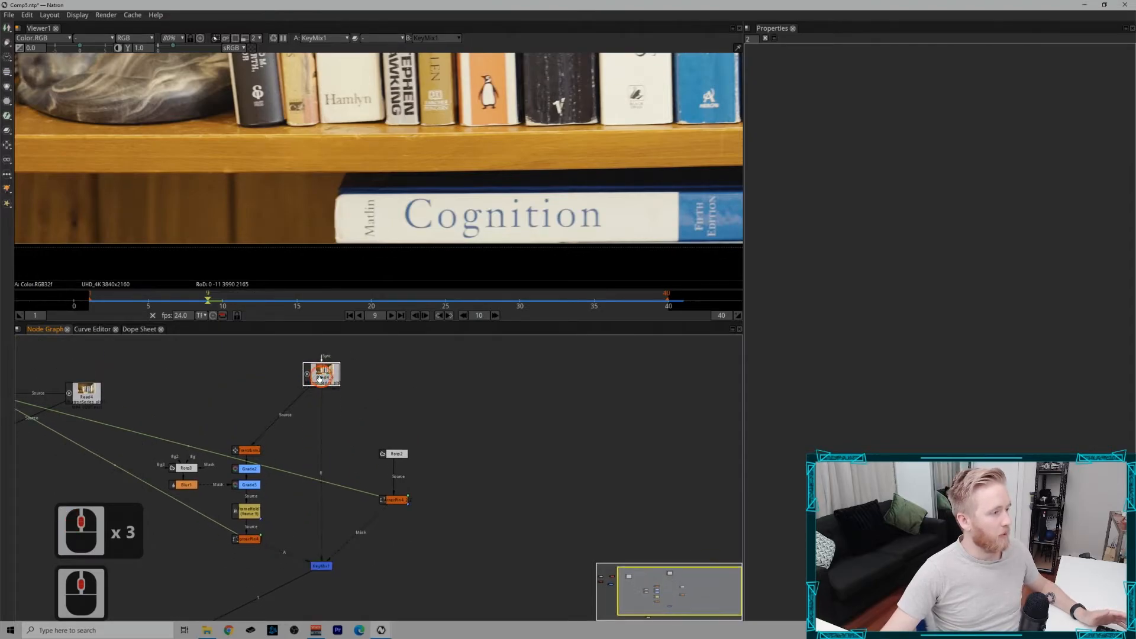
# Step: Select the original bookshelf Read node in the zoomed-out Node Graph
pyautogui.click(320, 374)
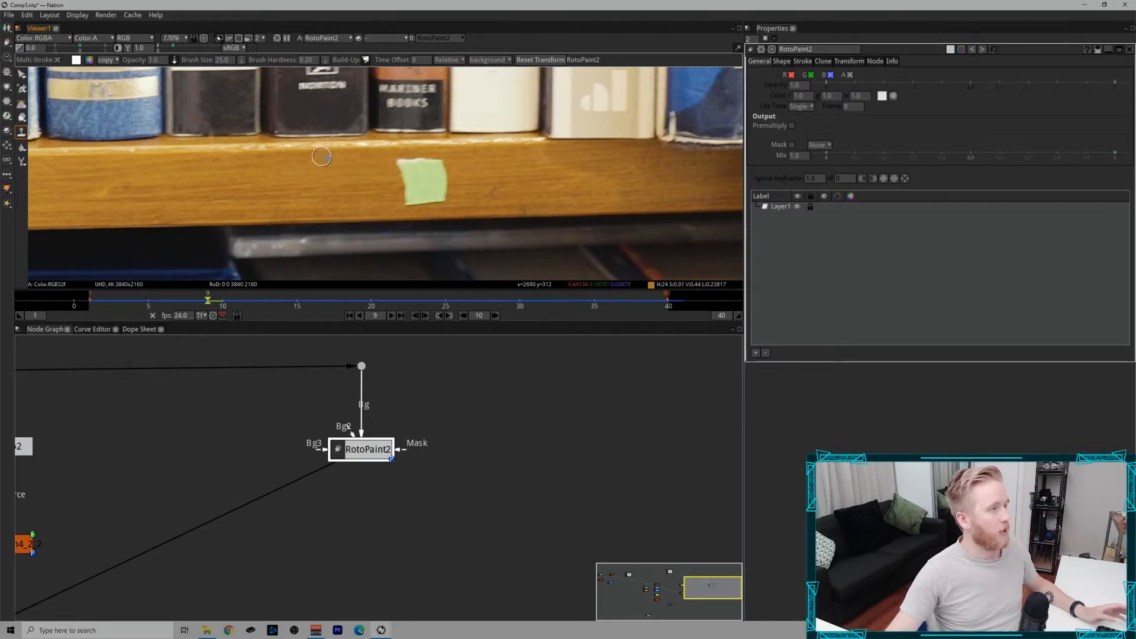
pyautogui.moveTo(349, 171)
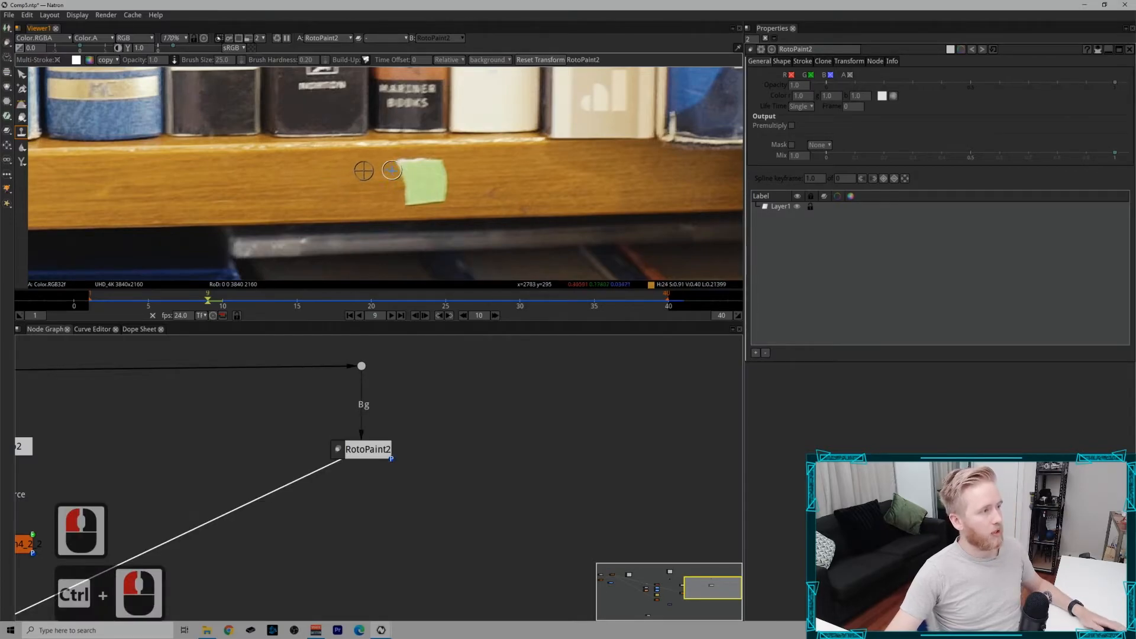
pyautogui.moveTo(355, 172)
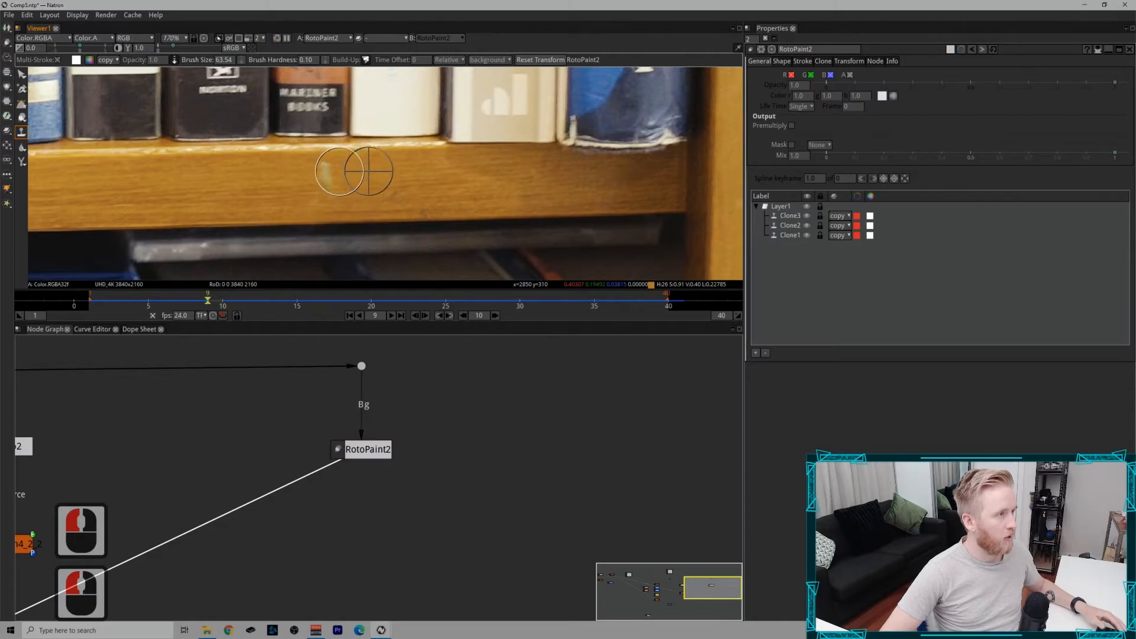
# Step: Undo the last two clone strokes in RotoPaint2
pyautogui.press('ctrl+z')
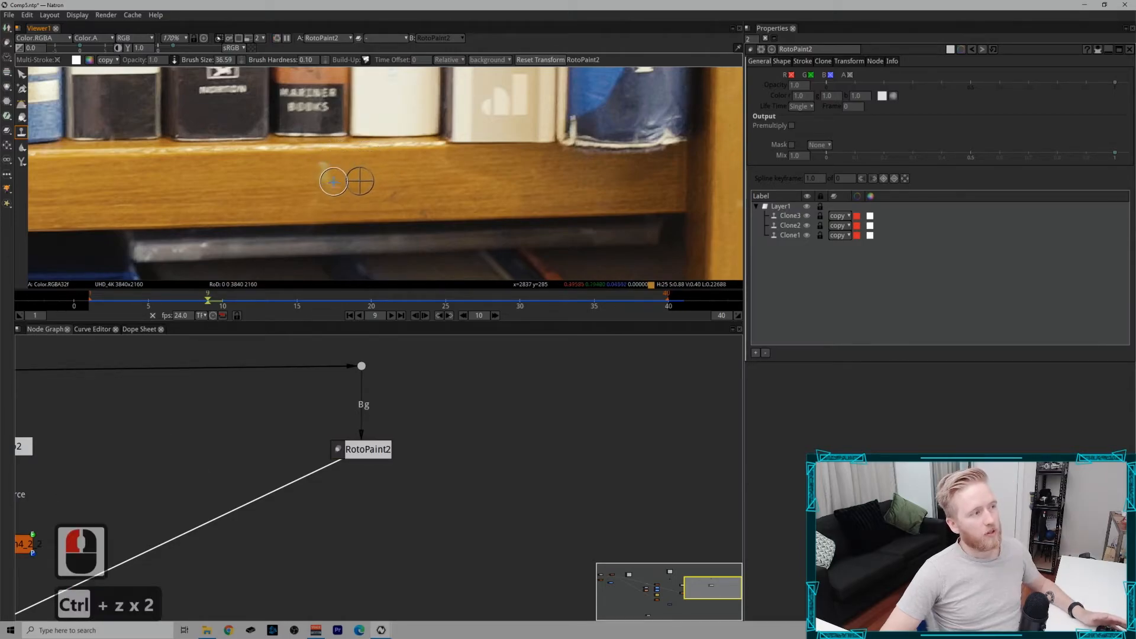
pyautogui.moveTo(356, 168)
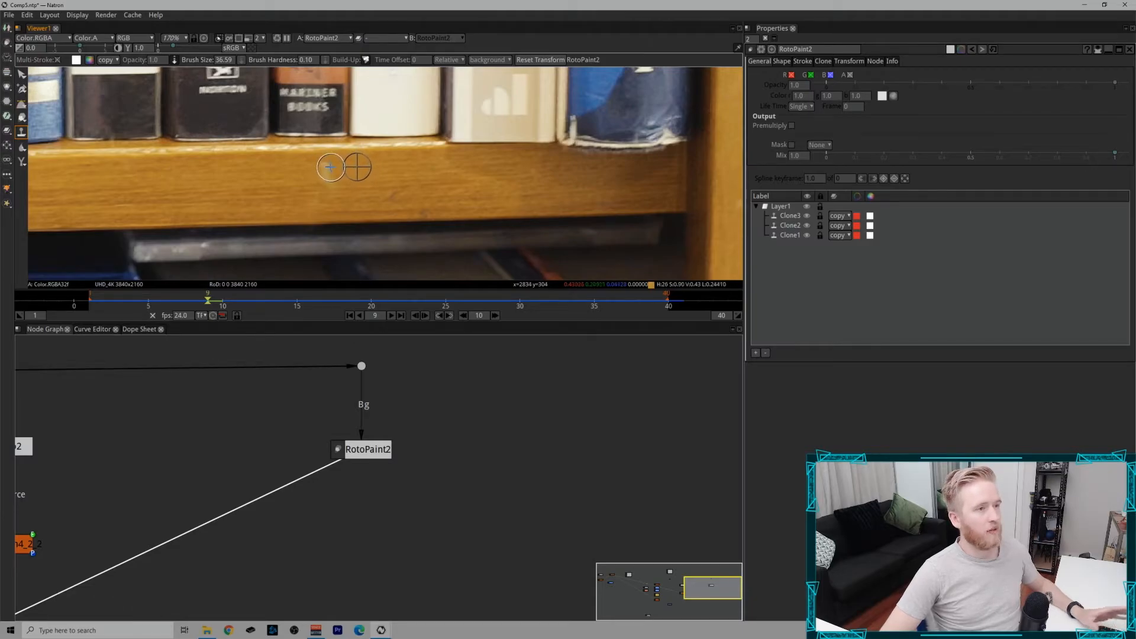
pyautogui.moveTo(326, 171)
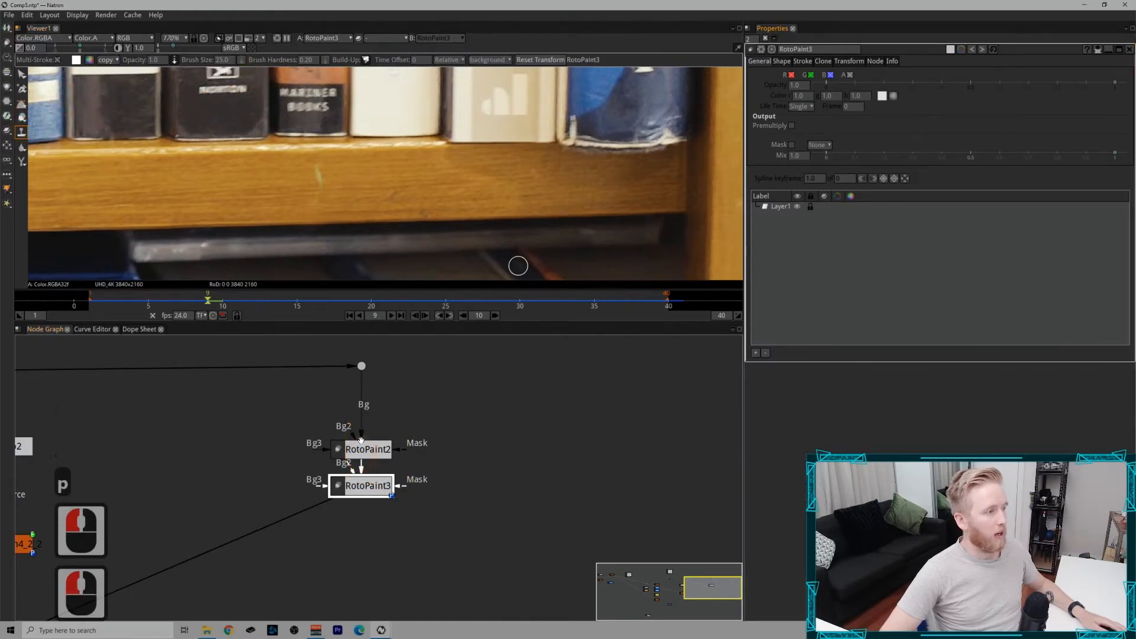
# Step: Clone-paint over the leftover mark on the shelf edge with RotoPaint3
pyautogui.click(307, 59)
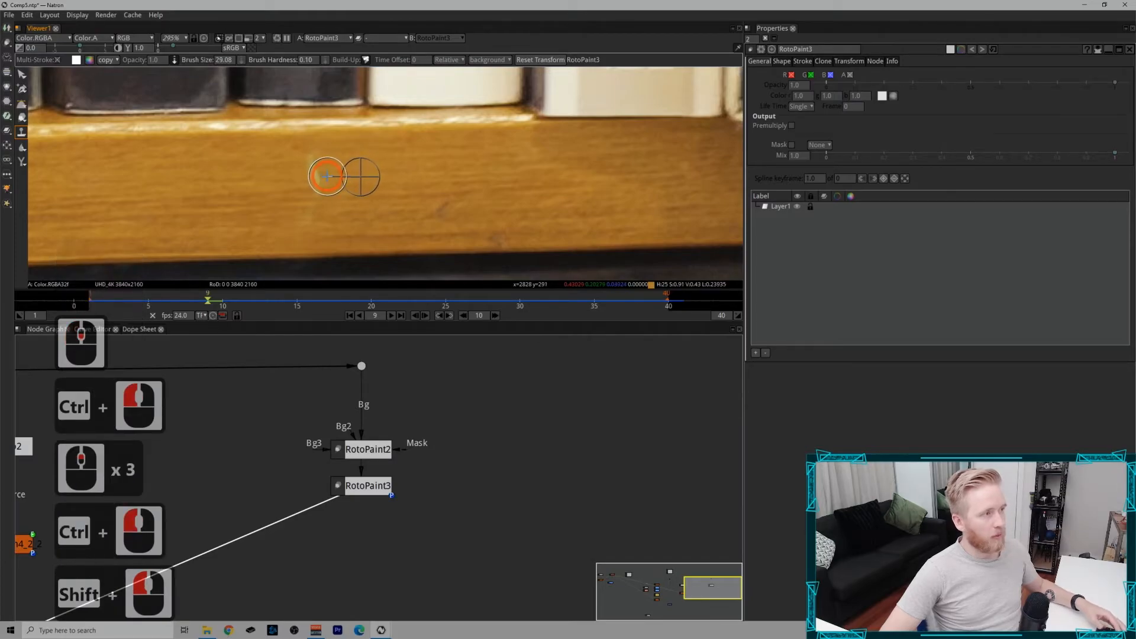
pyautogui.click(368, 449)
pyautogui.write('shuf')
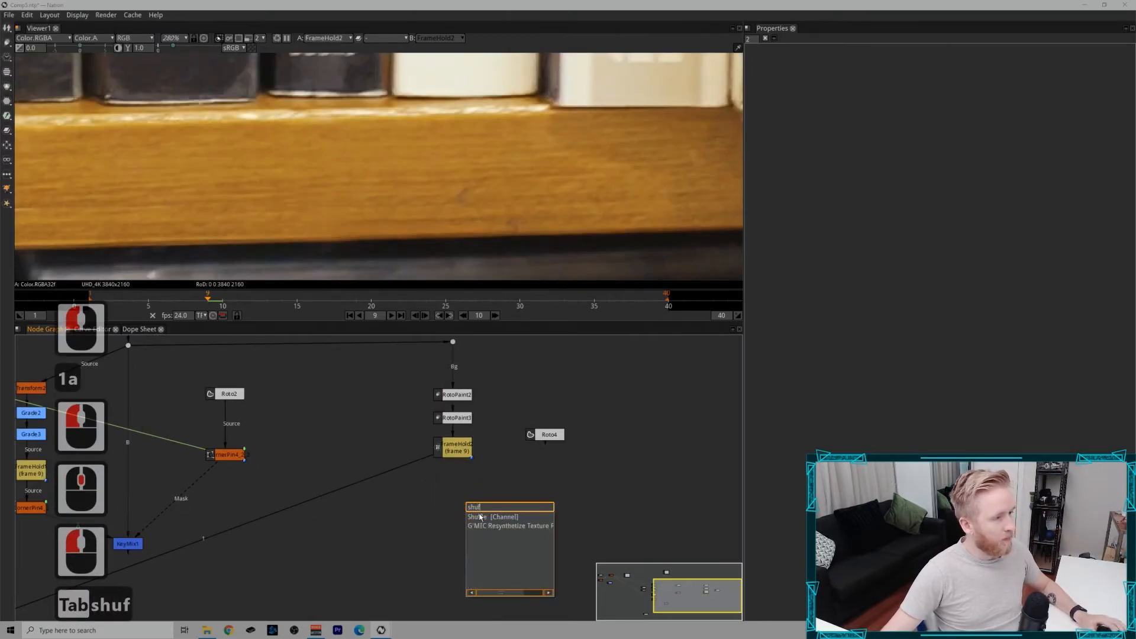
# Step: Add Shuffle1 below the frozen patch, taking its alpha from Roto4 (A.Color.A)
pyautogui.click(474, 507)
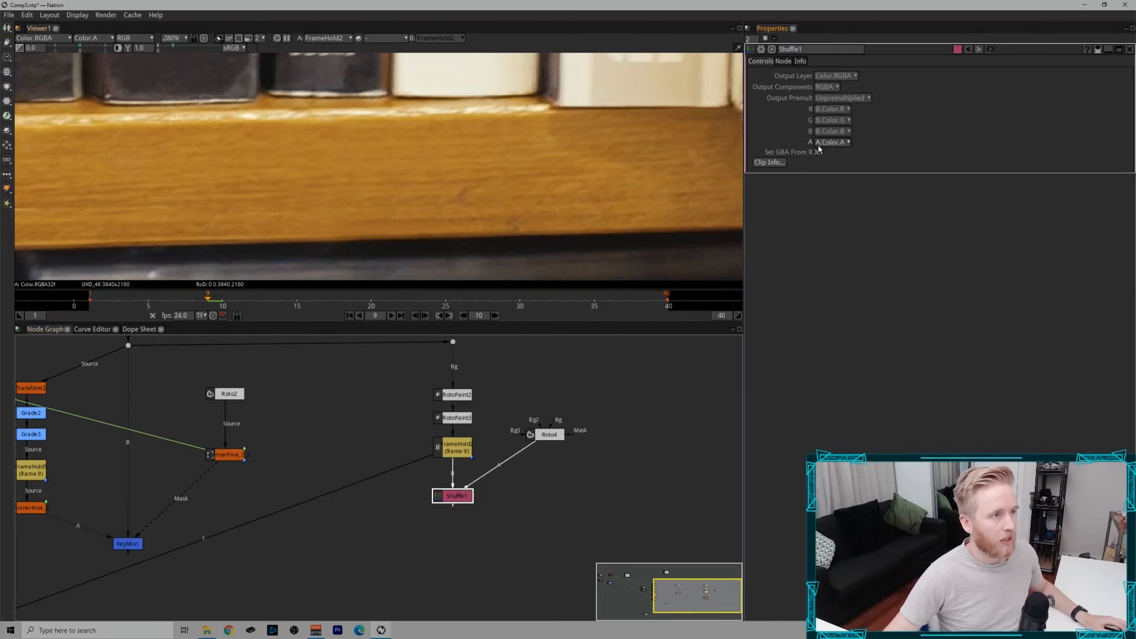
pyautogui.click(832, 142)
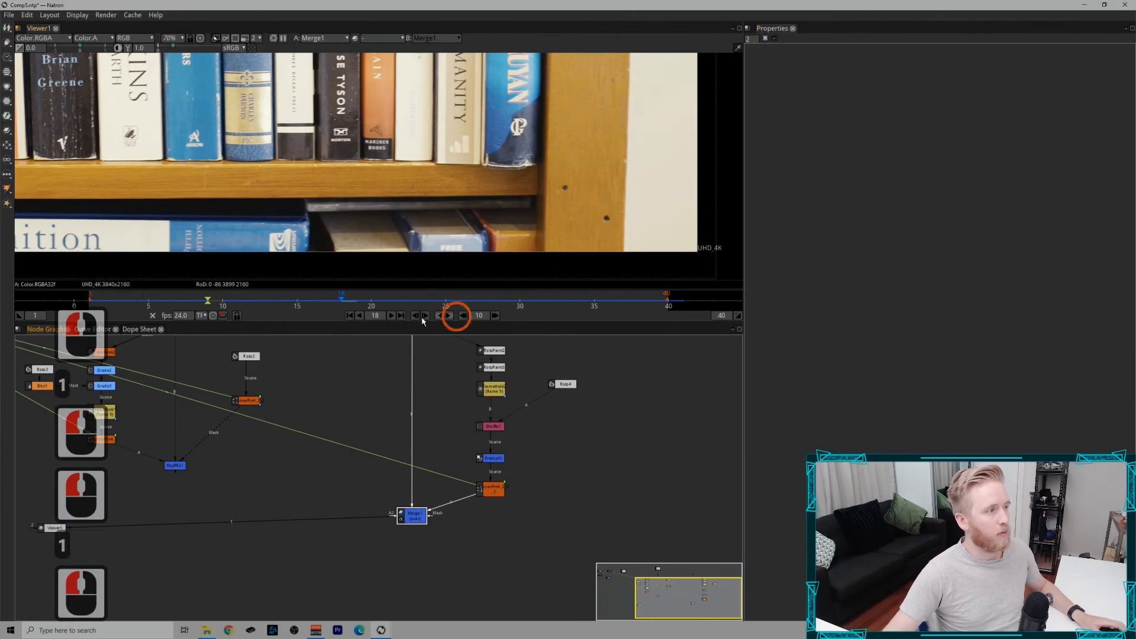
# Step: Play the shot to check the merged patch over KeyMix1 at full frame
pyautogui.click(401, 316)
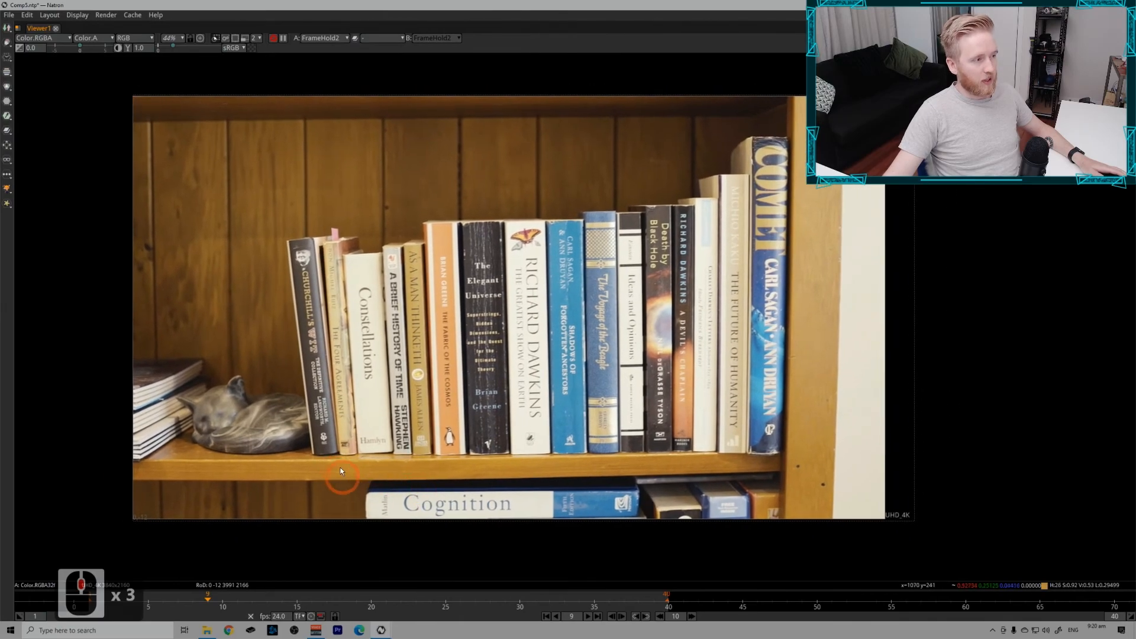
pyautogui.moveTo(625, 474)
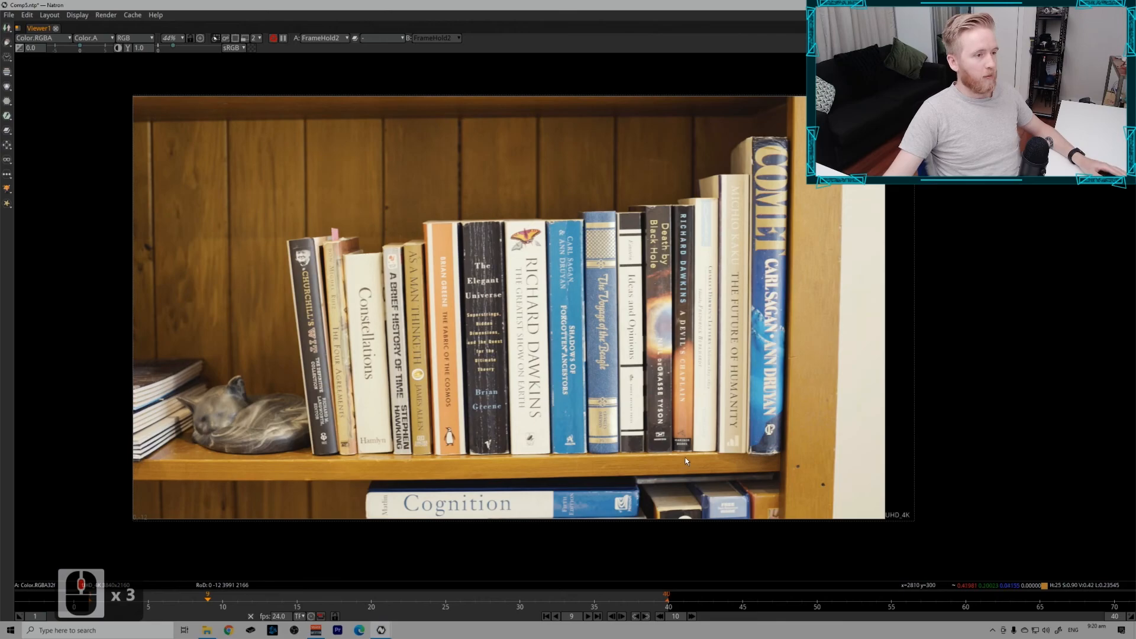
pyautogui.moveTo(342, 72)
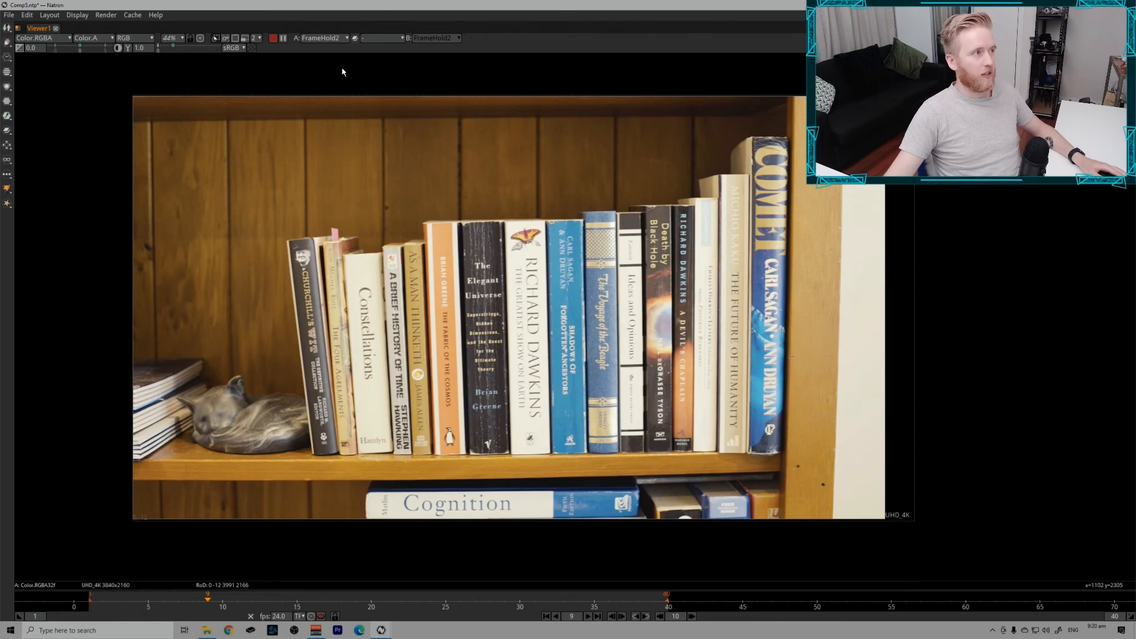